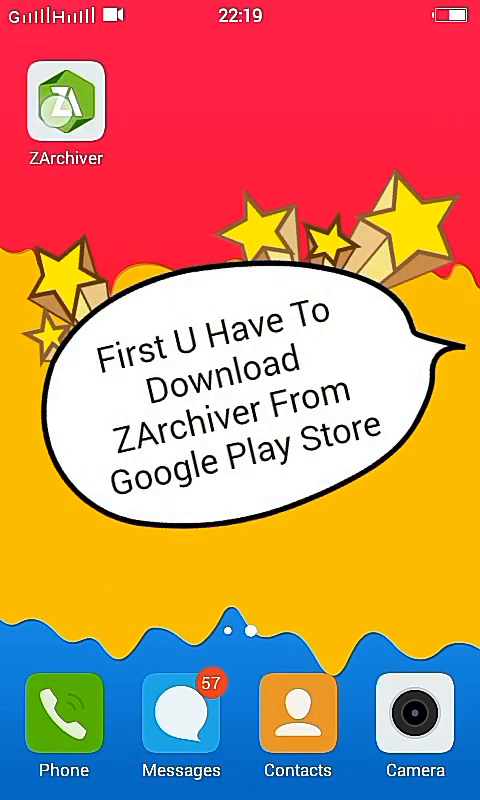
Launch ZArchiver from the home screen to reach the GTA Vice City folder
{"action": "left_click", "coordinate": [66, 100]}
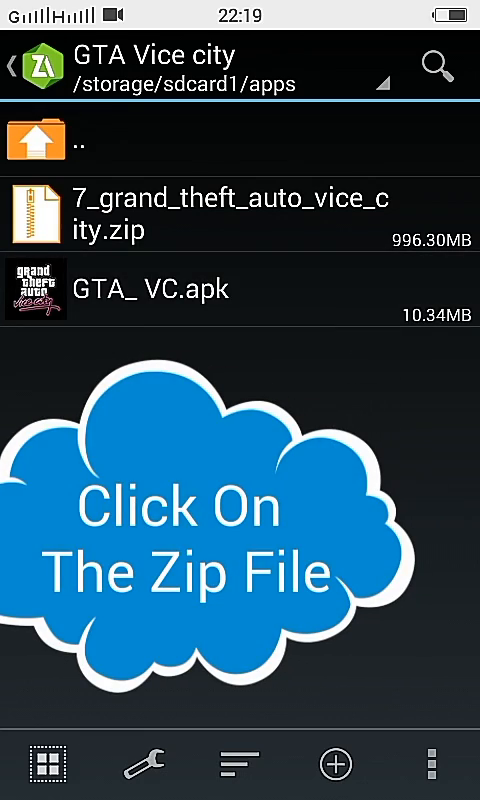
Extract the GTA Vice City zip into internal storage's Android/obb folder
{"action": "left_click", "coordinate": [230, 210]}
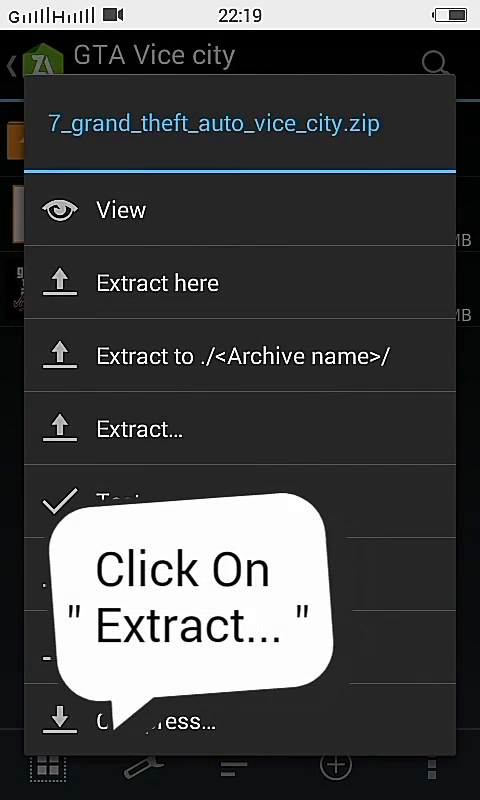
{"action": "left_click", "coordinate": [140, 428]}
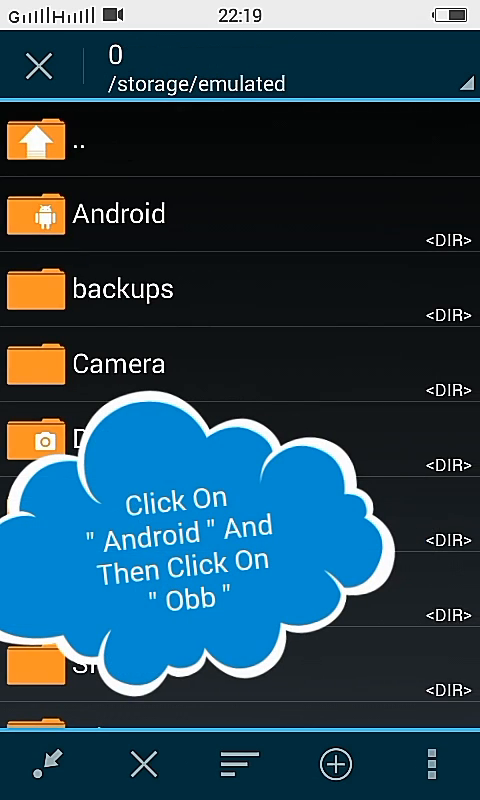
{"action": "left_click", "coordinate": [110, 214]}
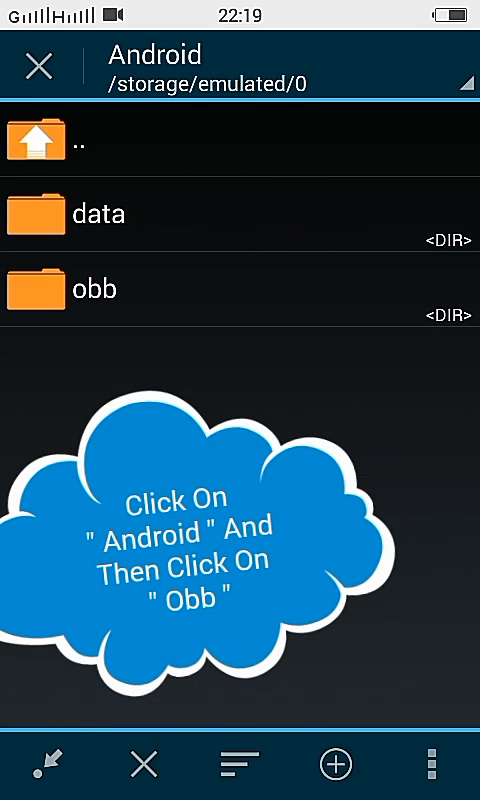
{"action": "left_click", "coordinate": [96, 290]}
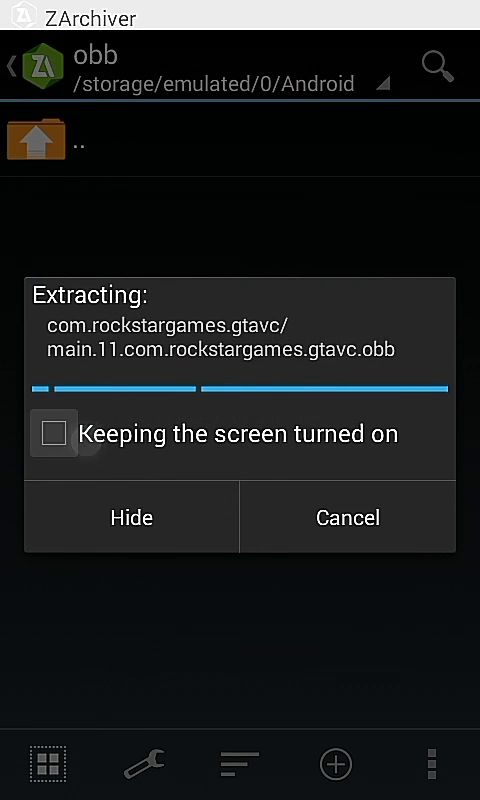
{"action": "left_click", "coordinate": [56, 432]}
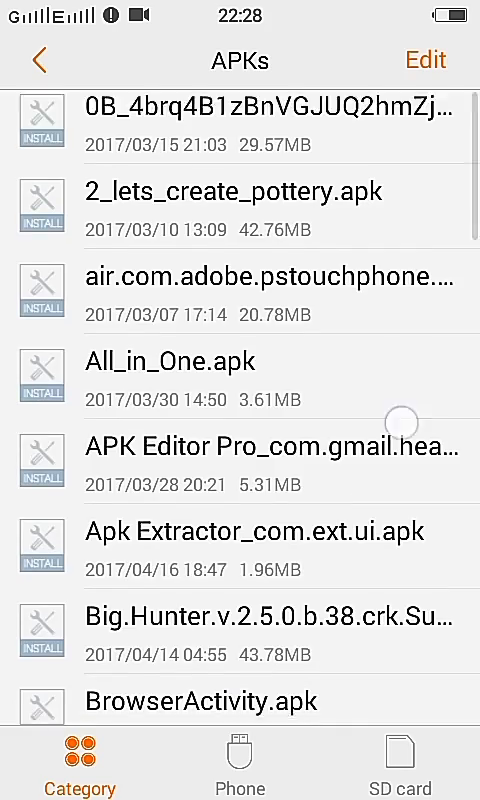
Install the GTA: VC APK from the APKs list and launch the game
{"action": "scroll", "scroll_direction": "down", "scroll_amount": 3}
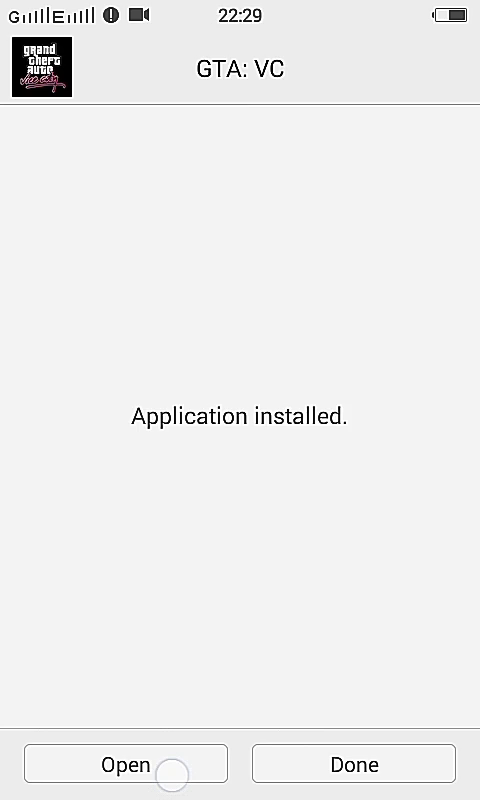
{"action": "left_click", "coordinate": [124, 764]}
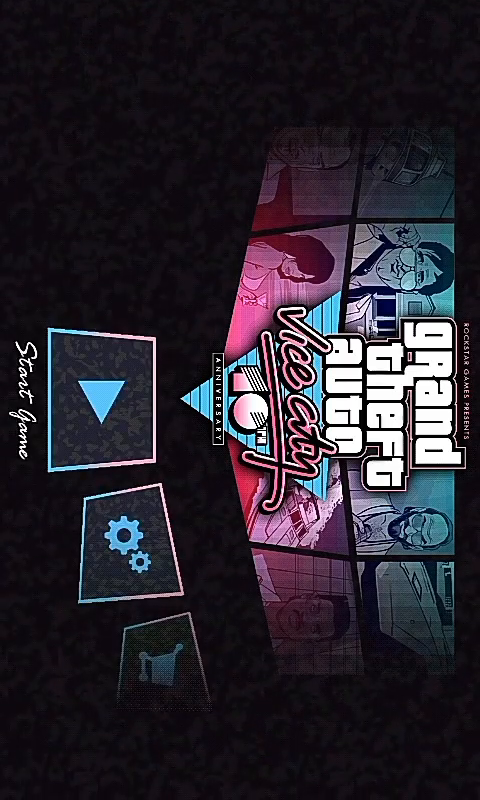
Choose Start Game on the title screen to reach the anniversary logo screen
{"action": "left_click", "coordinate": [108, 396]}
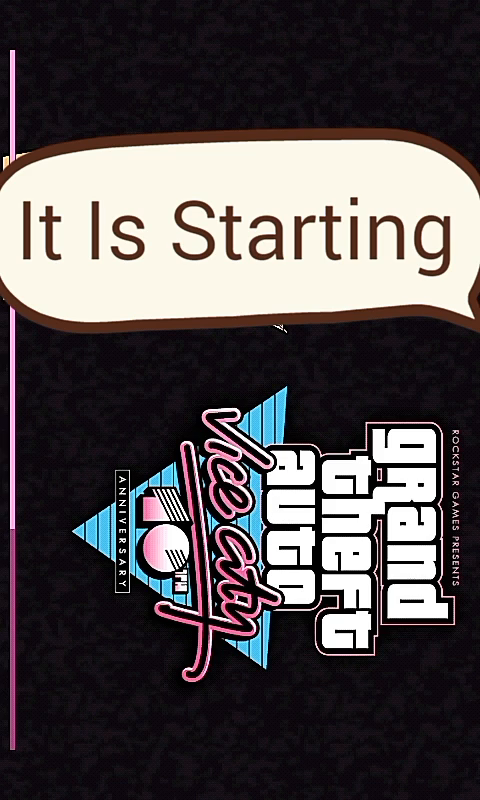